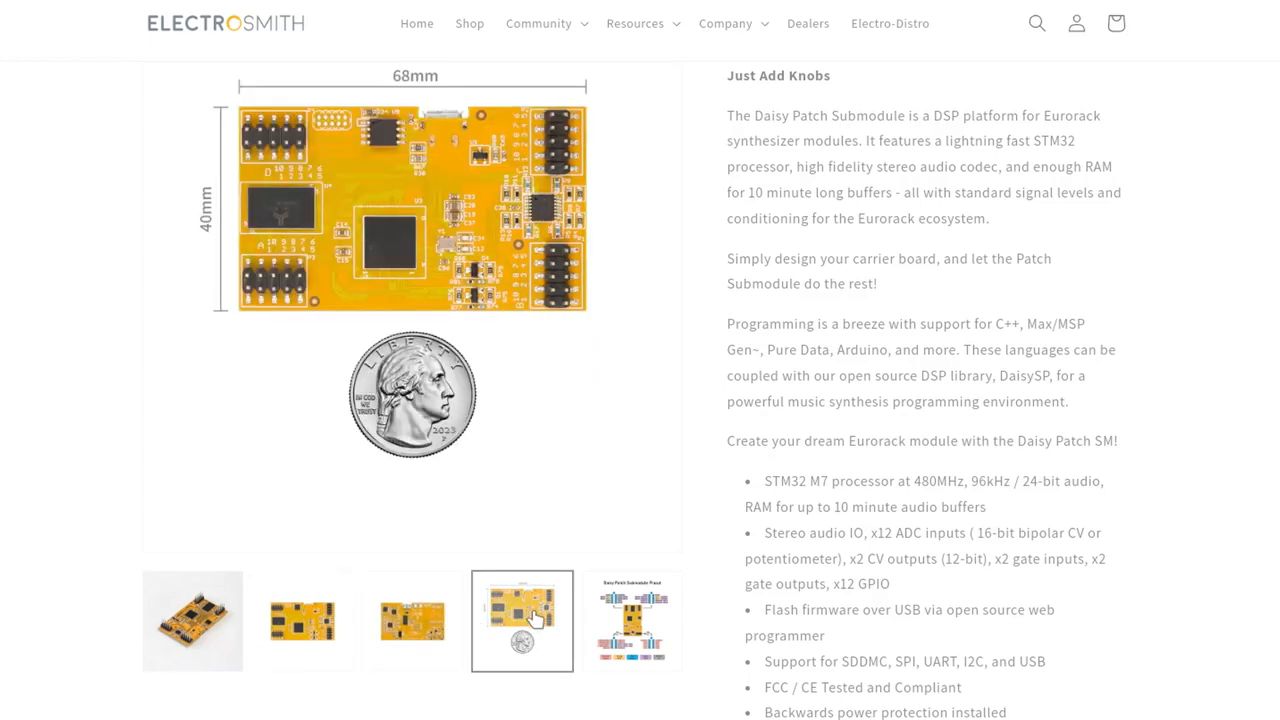
- Browse the patch.Init() product page photos through its image thumbnails
click(192, 620)
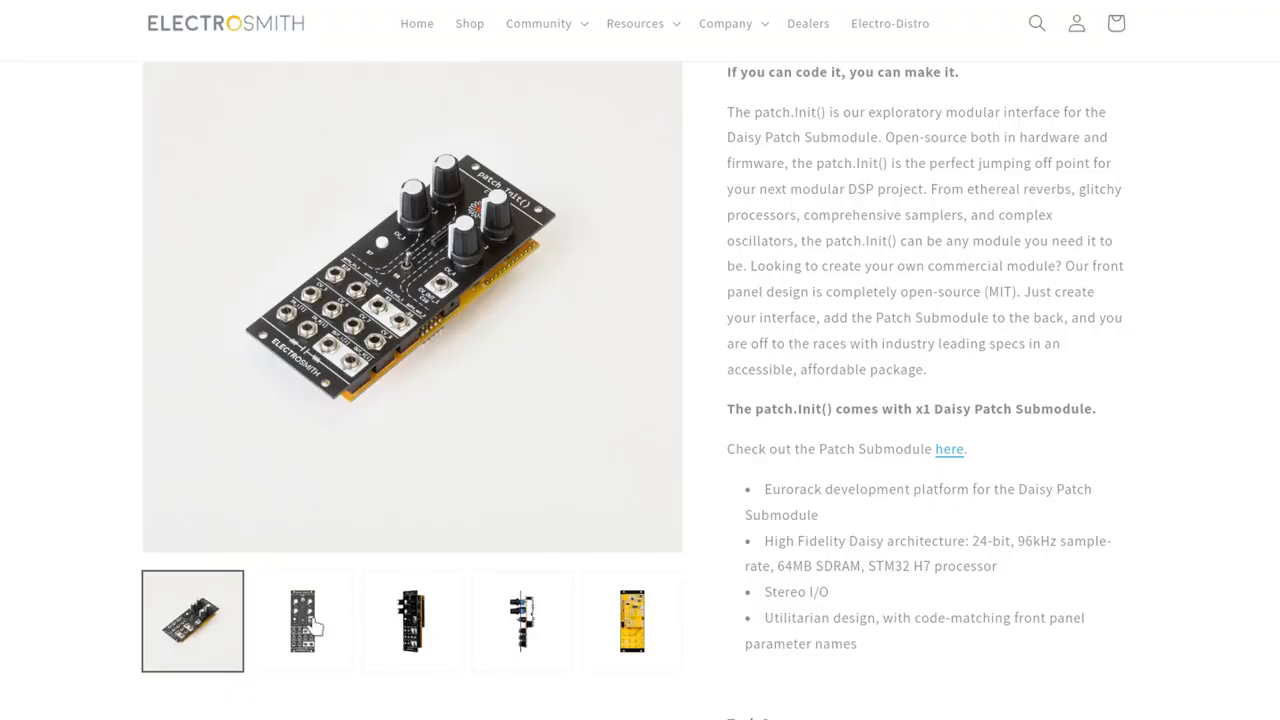
click(632, 620)
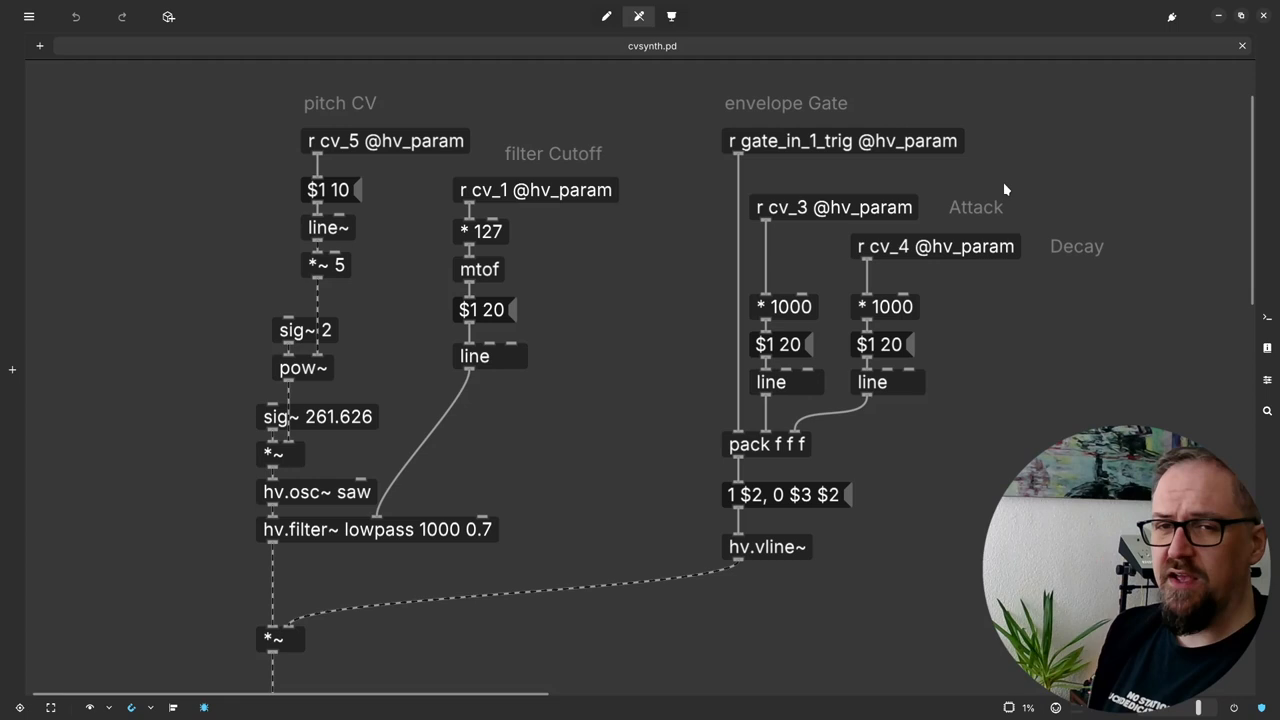
mouse_move(204, 132)
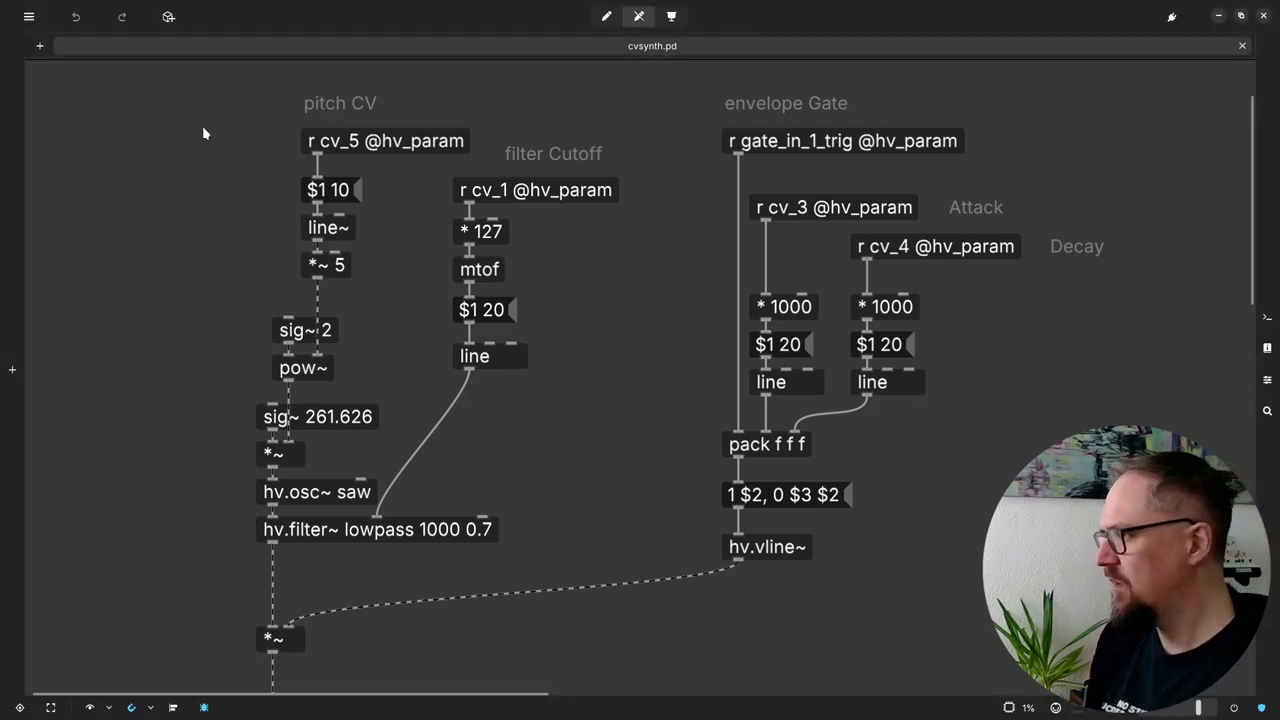
- Switch the cvsynth.pd patch into edit mode from the toolbar
drag(204, 132, 398, 378)
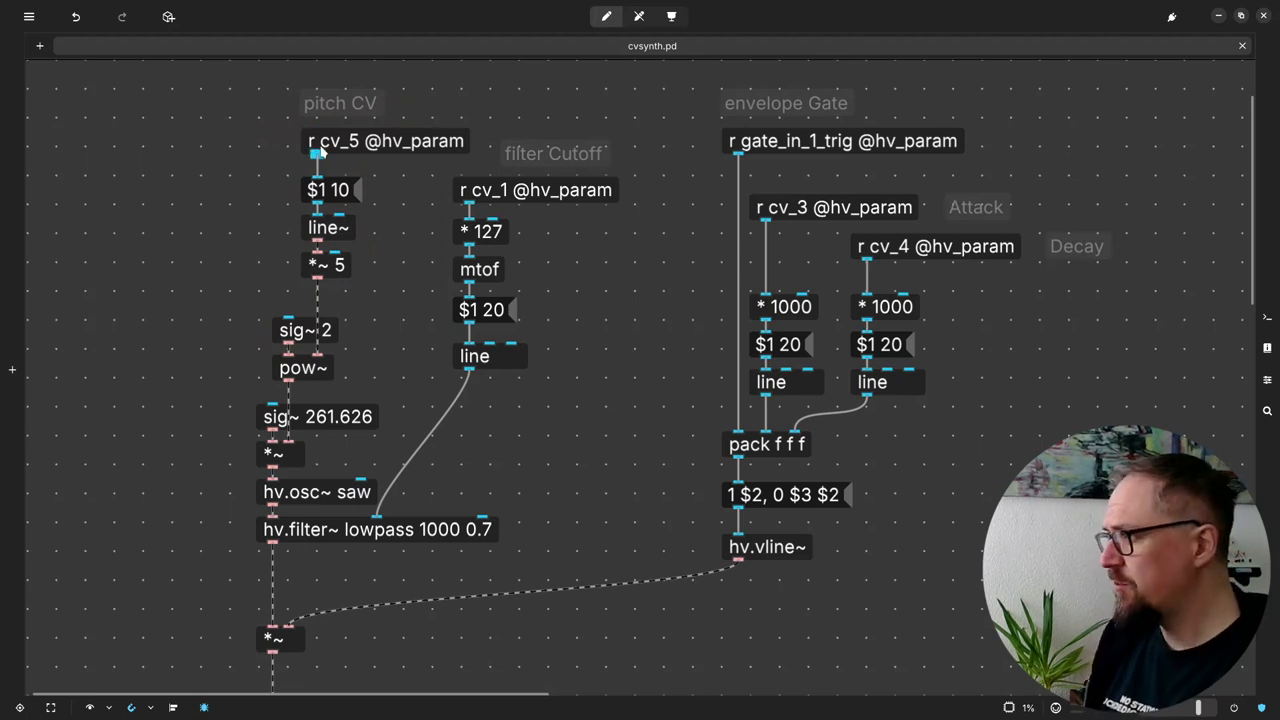
mouse_move(268, 162)
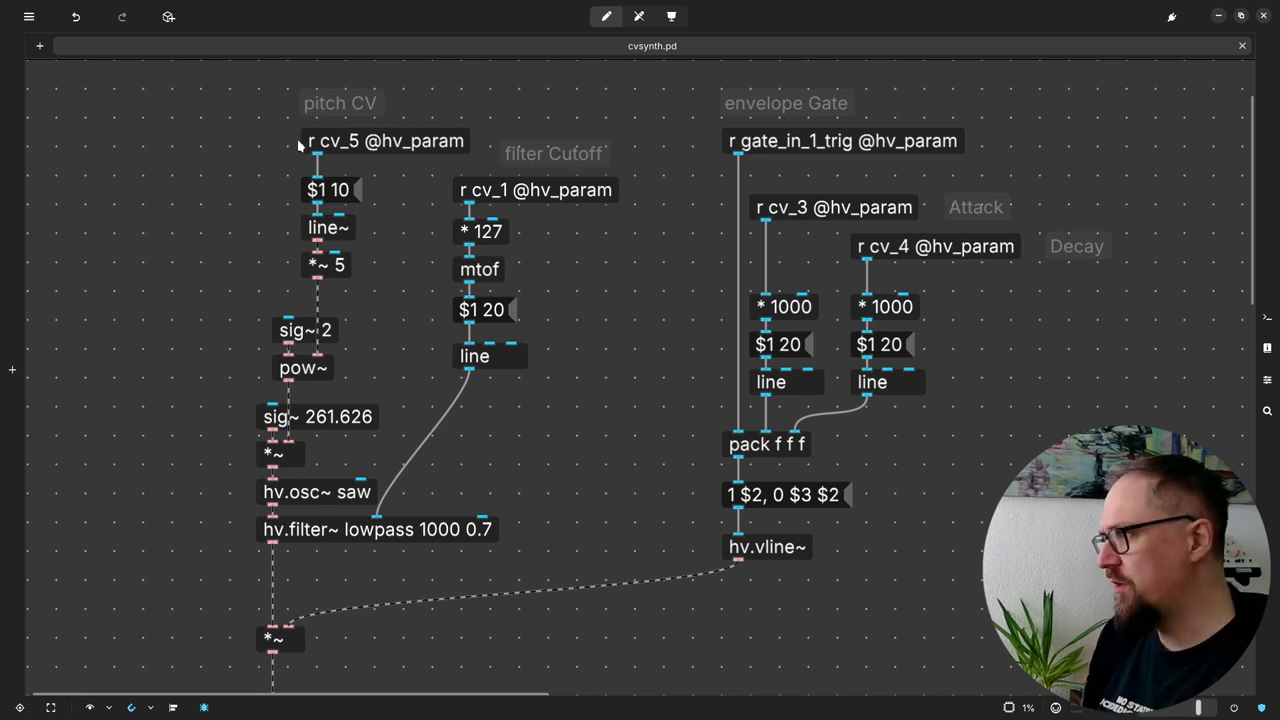
mouse_move(284, 162)
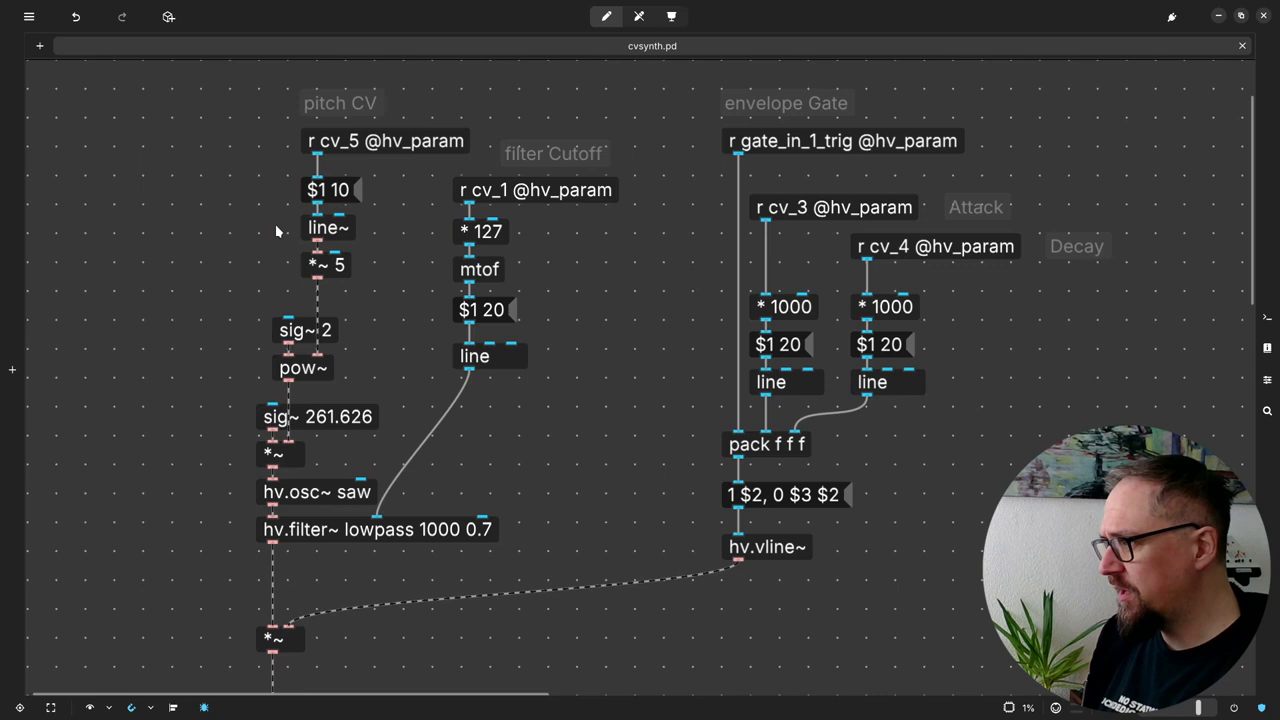
click(328, 228)
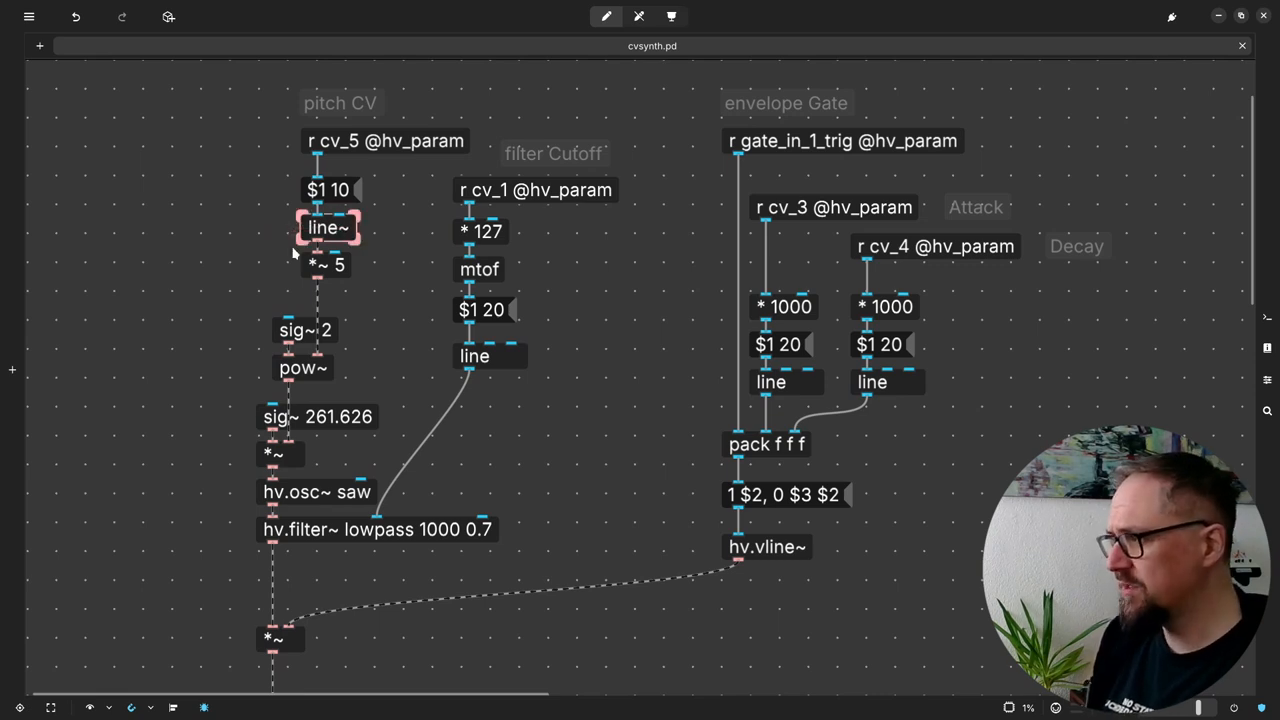
click(248, 268)
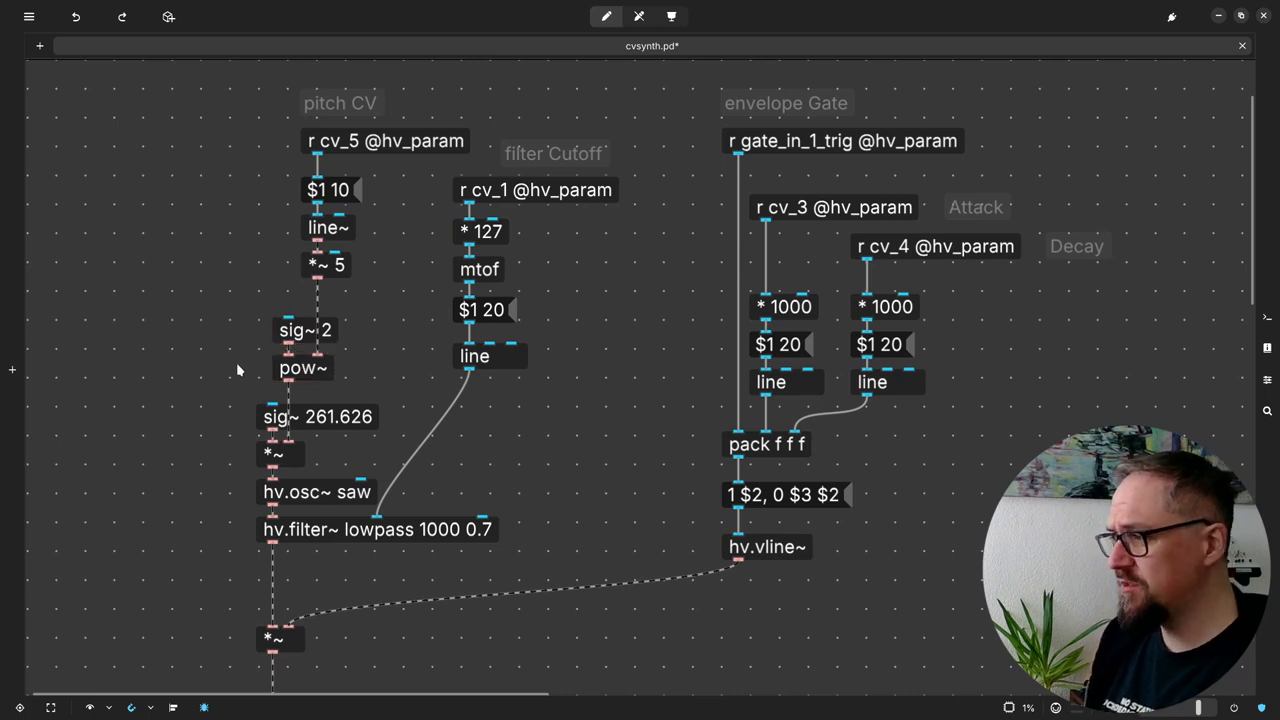
mouse_move(112, 276)
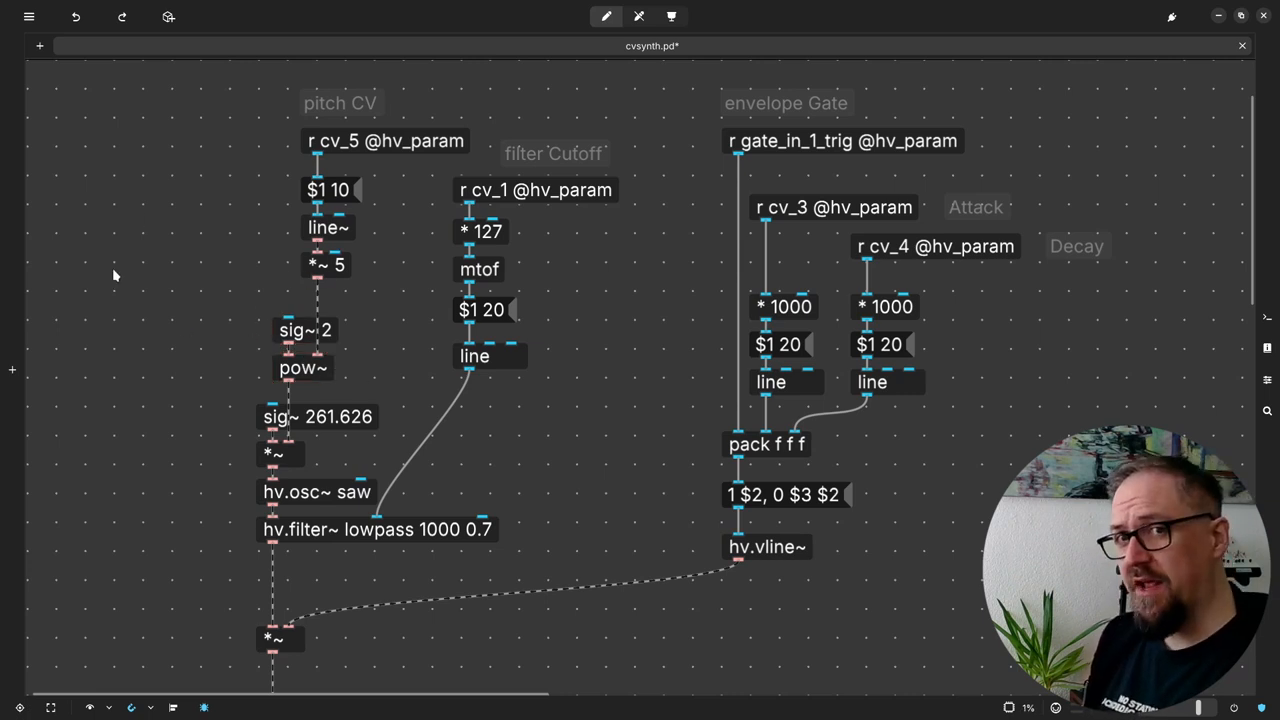
mouse_move(202, 388)
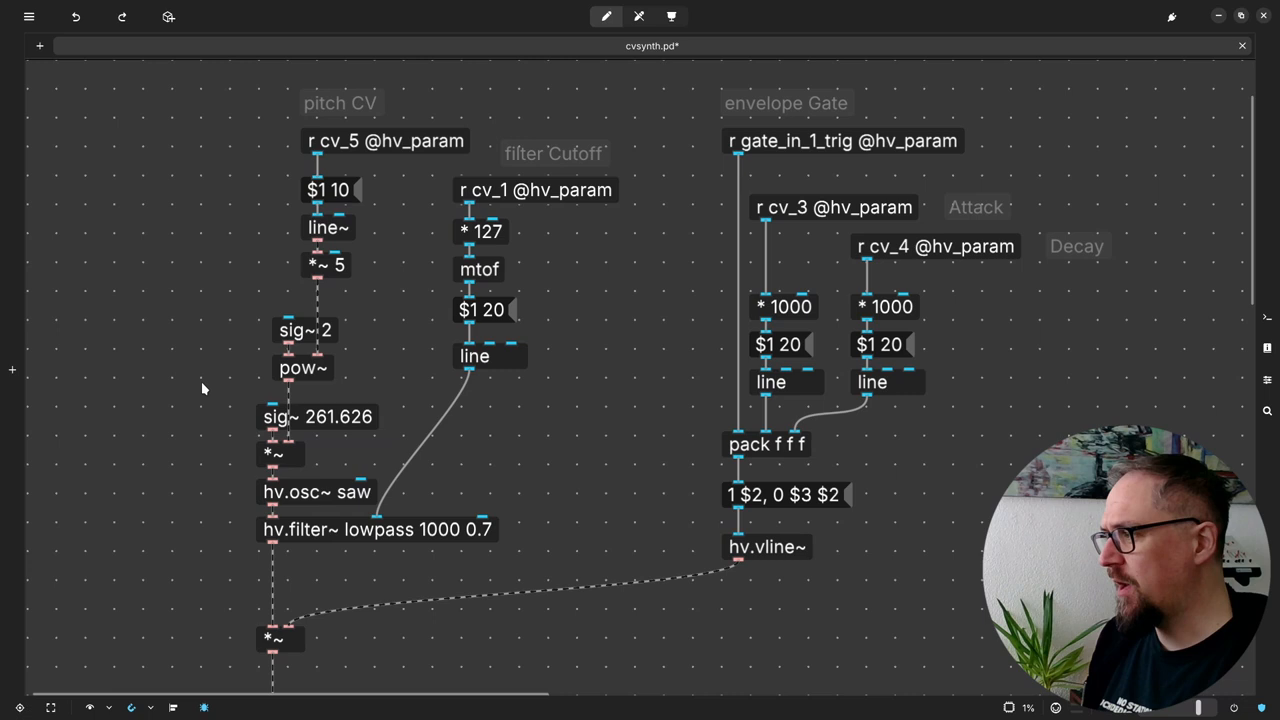
click(356, 418)
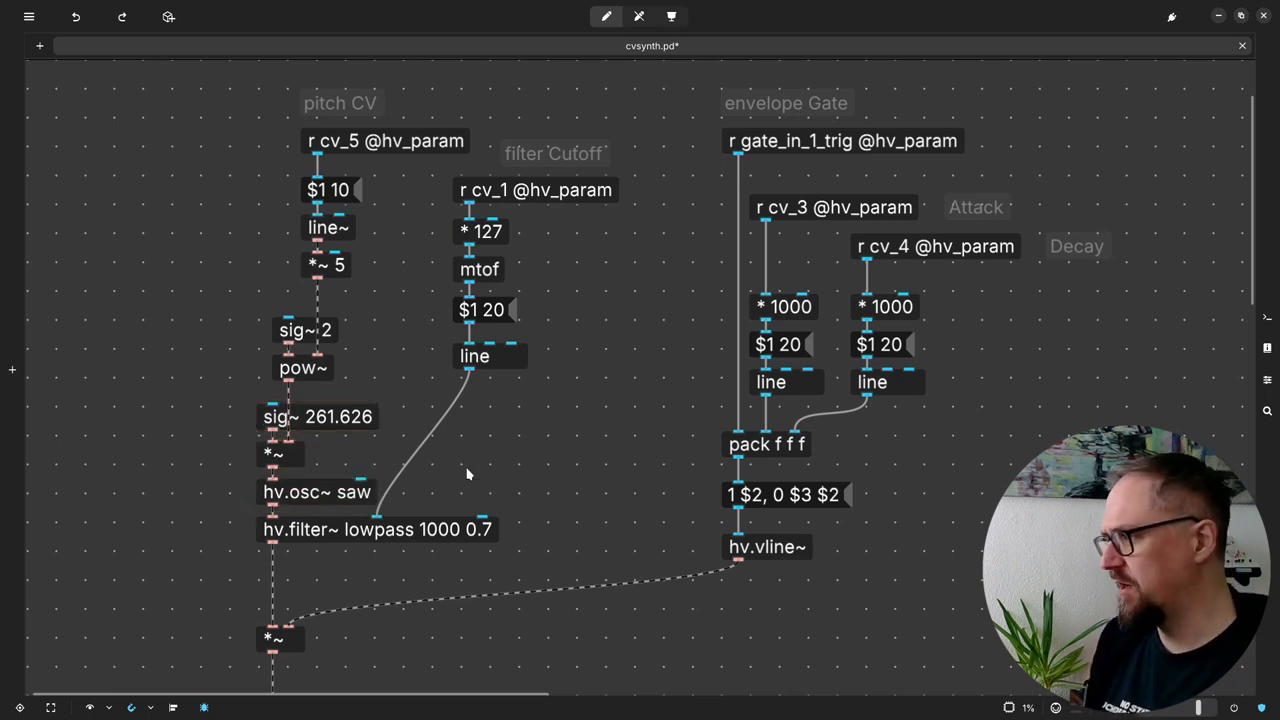
mouse_move(404, 258)
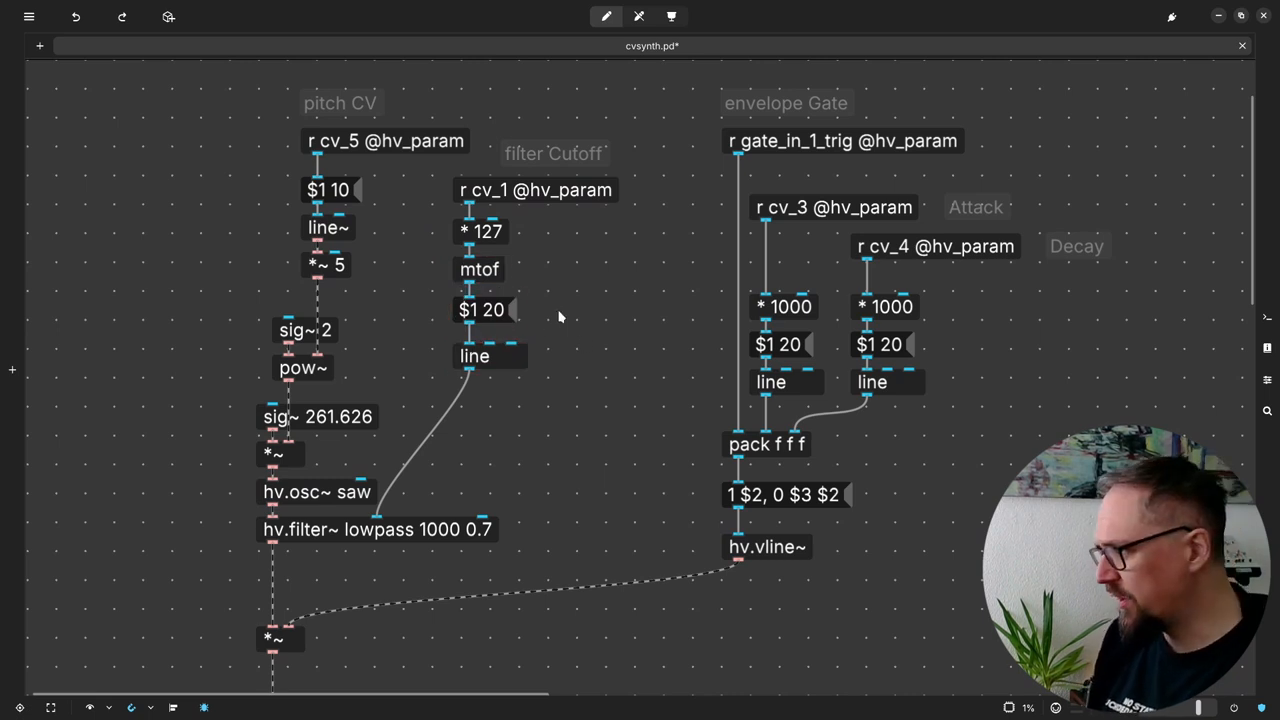
mouse_move(440, 472)
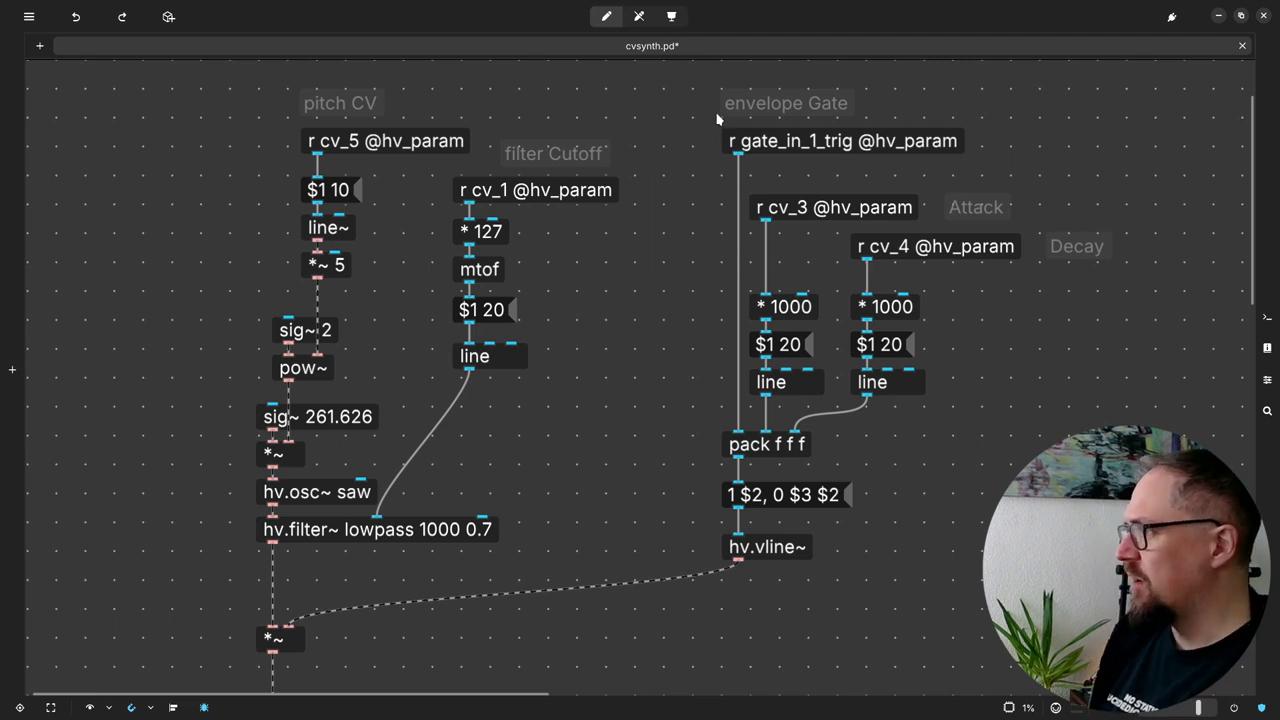
click(844, 140)
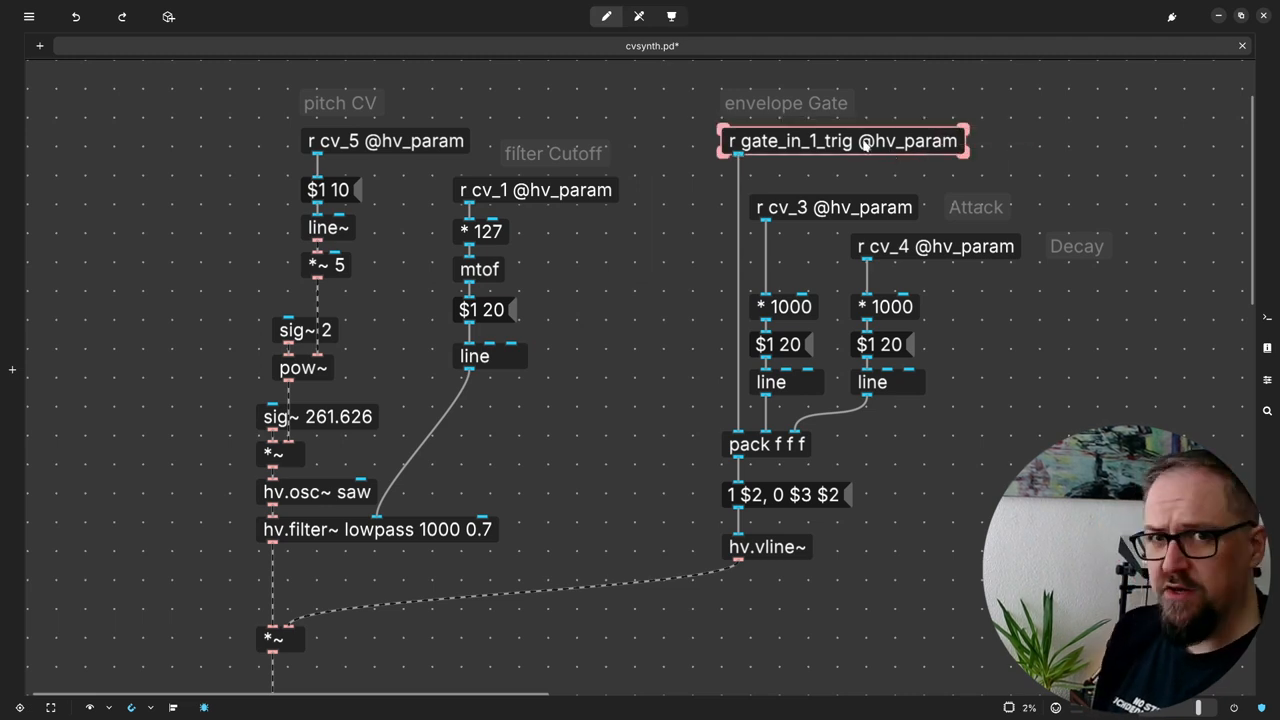
click(836, 166)
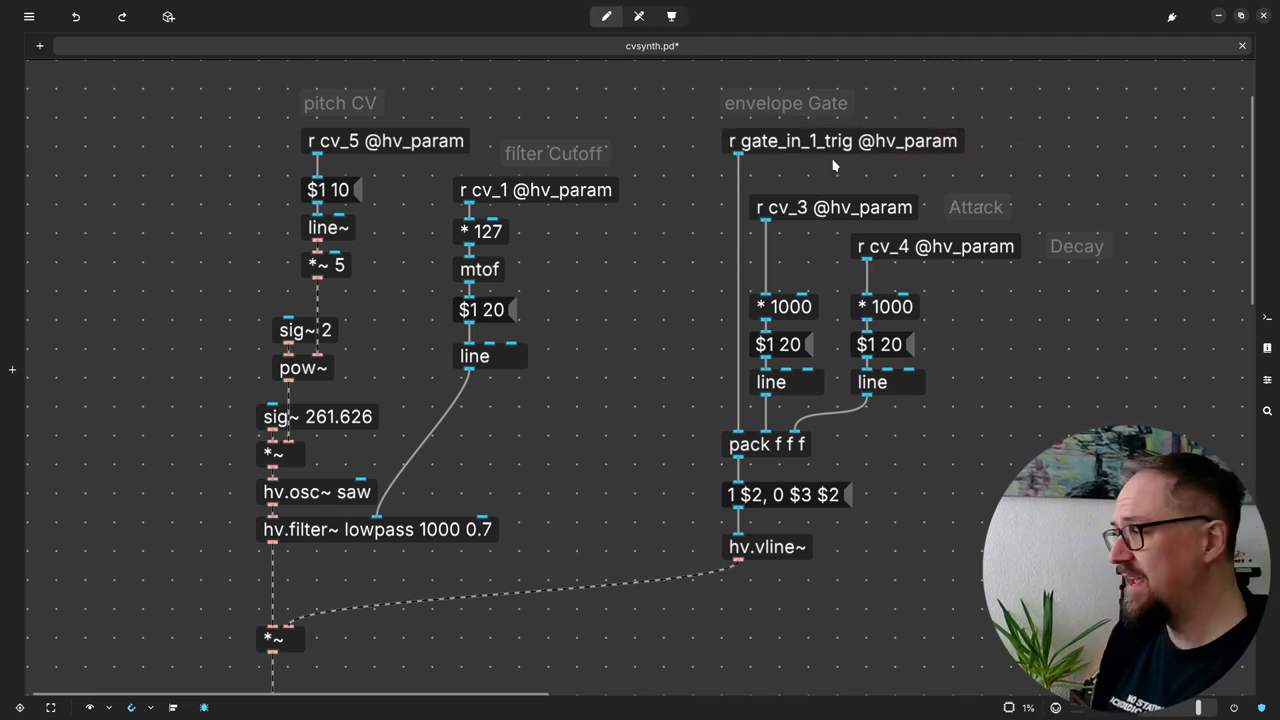
mouse_move(820, 150)
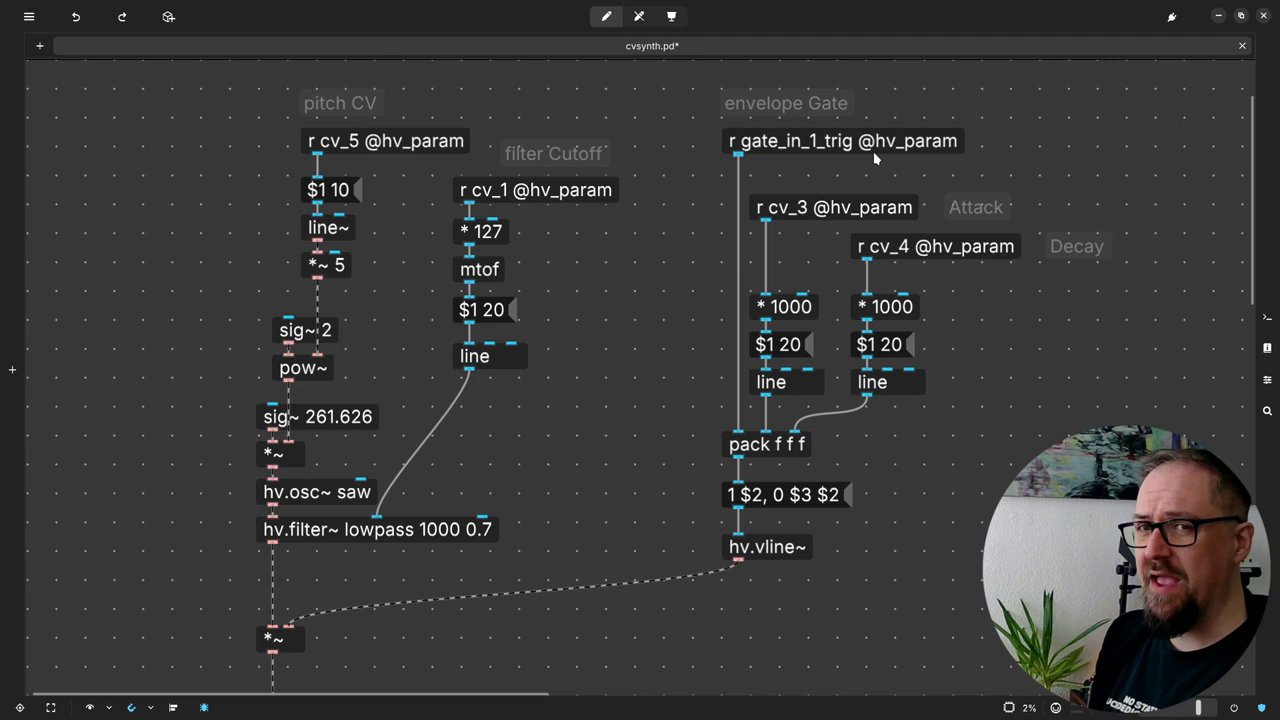
mouse_move(982, 184)
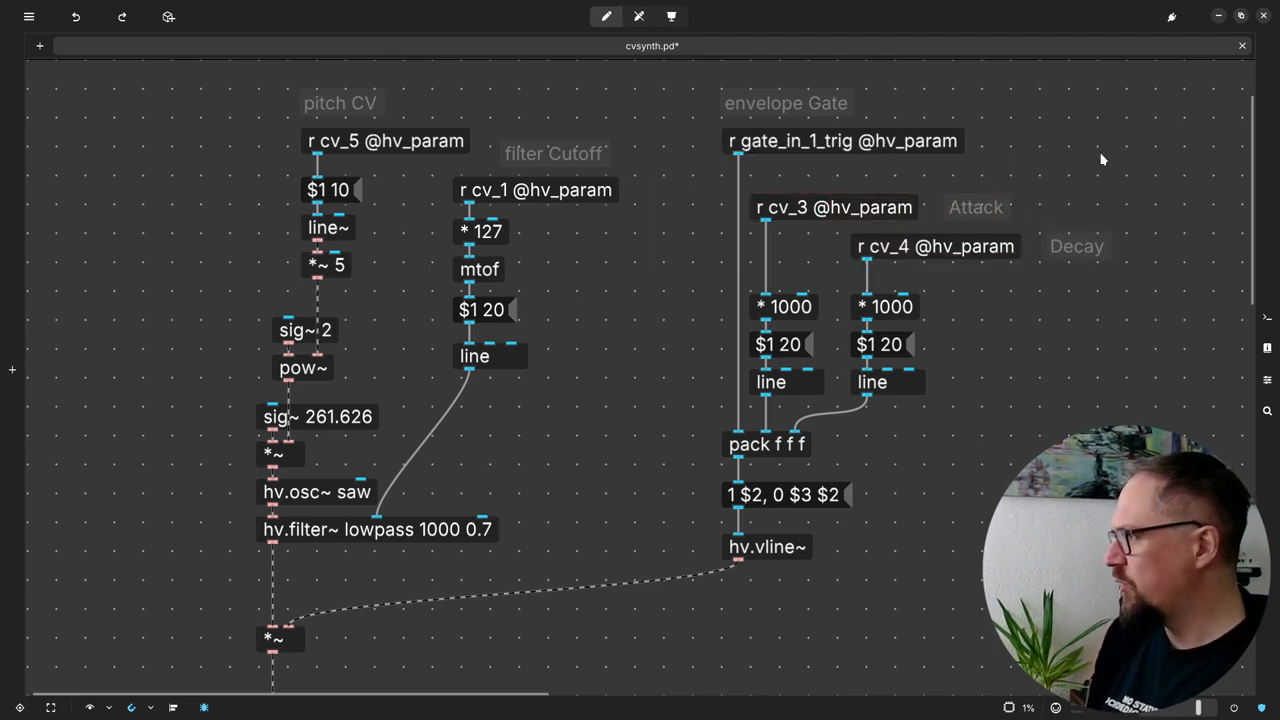
mouse_move(856, 442)
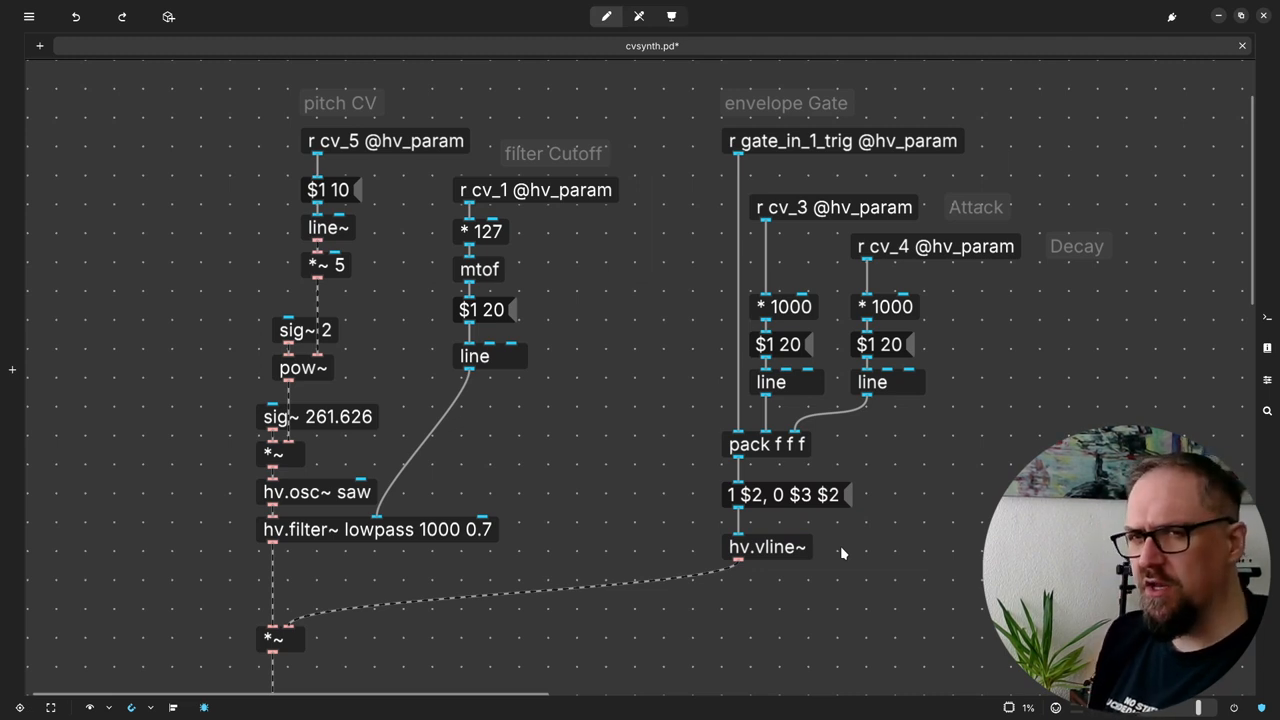
mouse_move(938, 424)
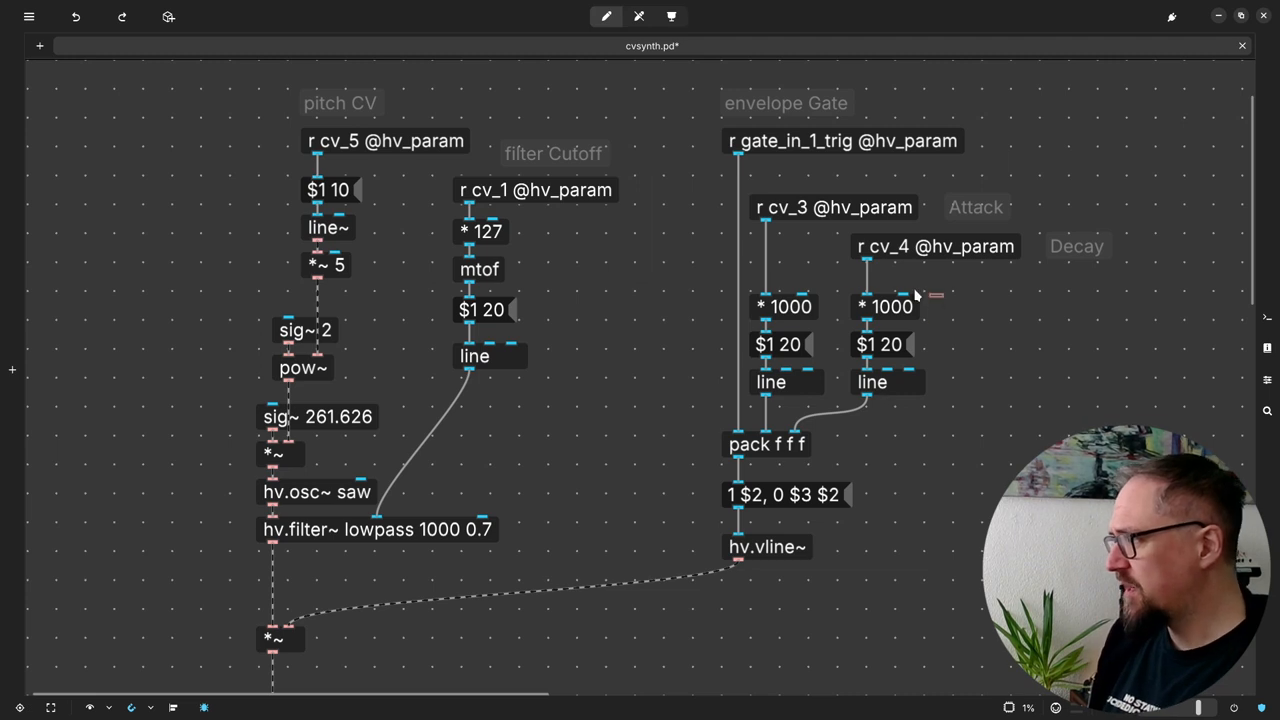
drag(930, 290, 744, 400)
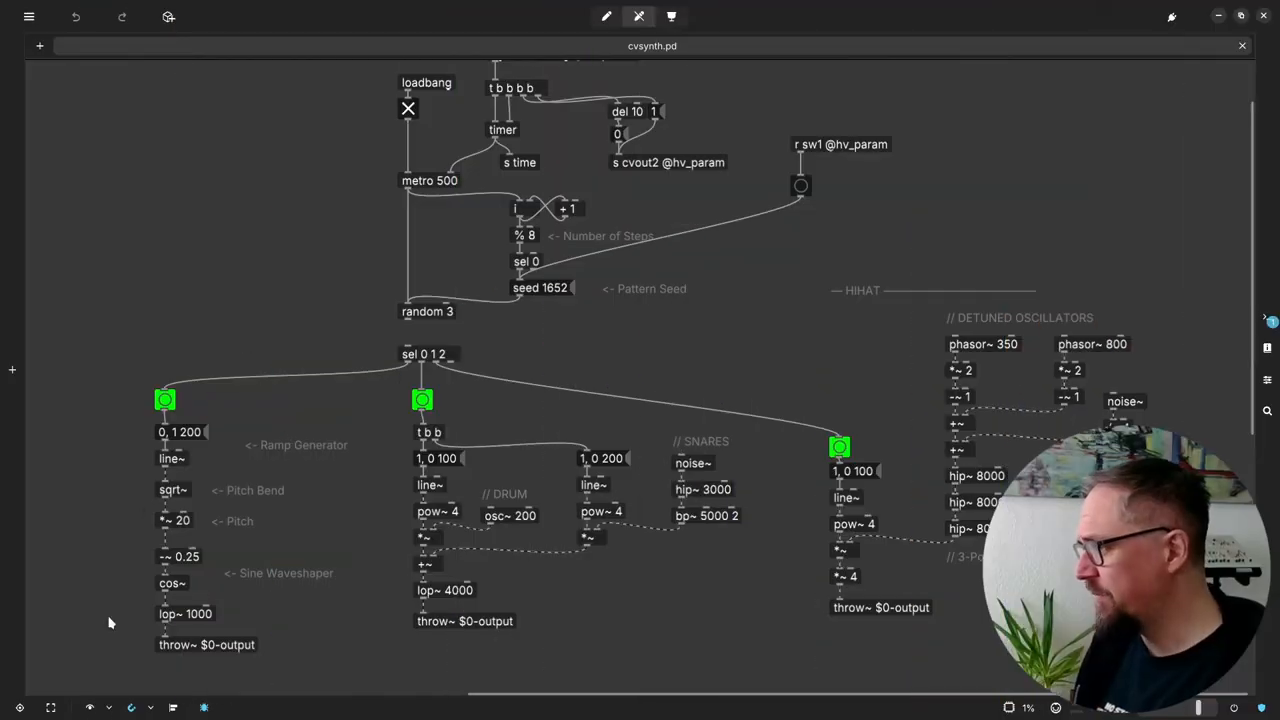
mouse_move(398, 384)
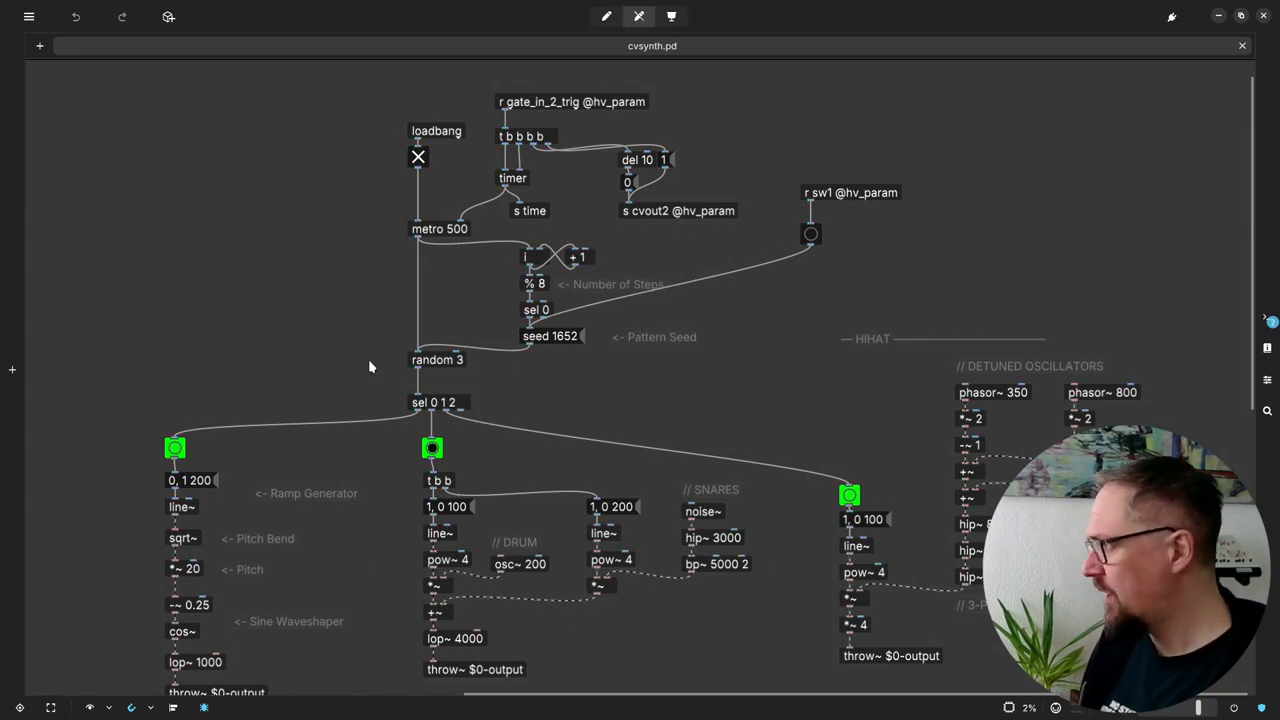
mouse_move(296, 212)
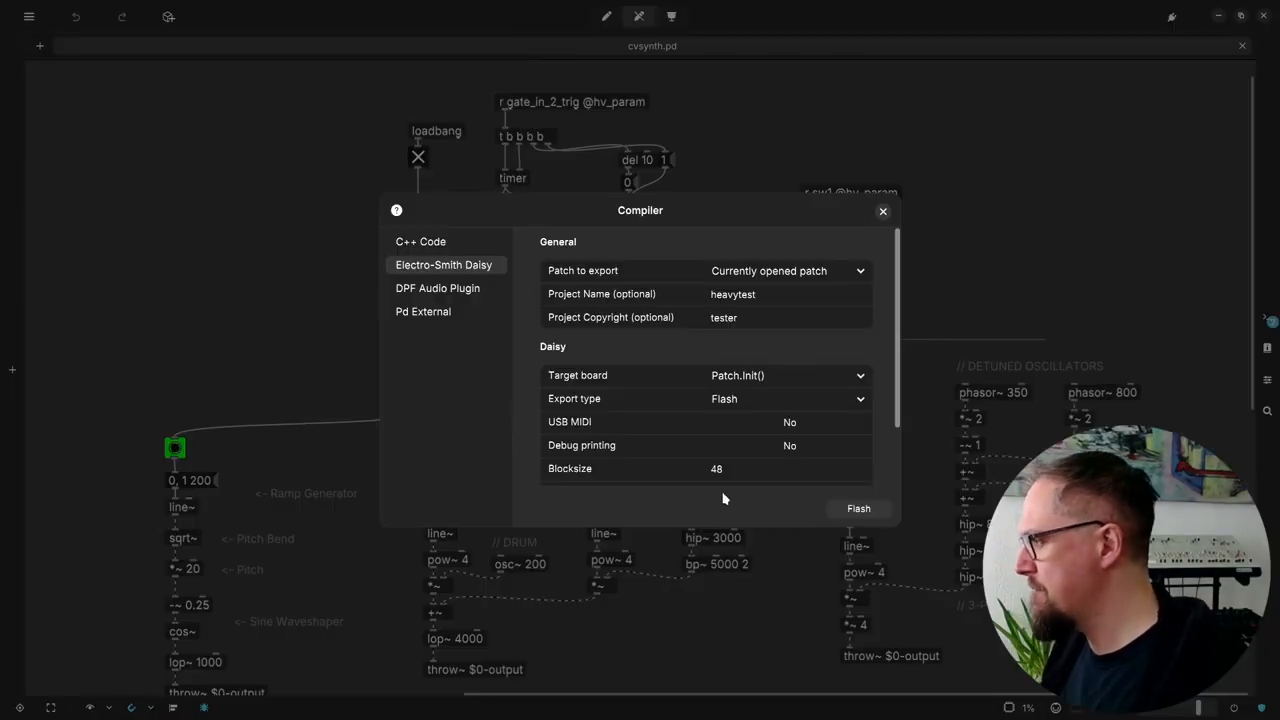
- Flash the compiled patch to the Patch.Init() board and acknowledge the successful export
click(858, 508)
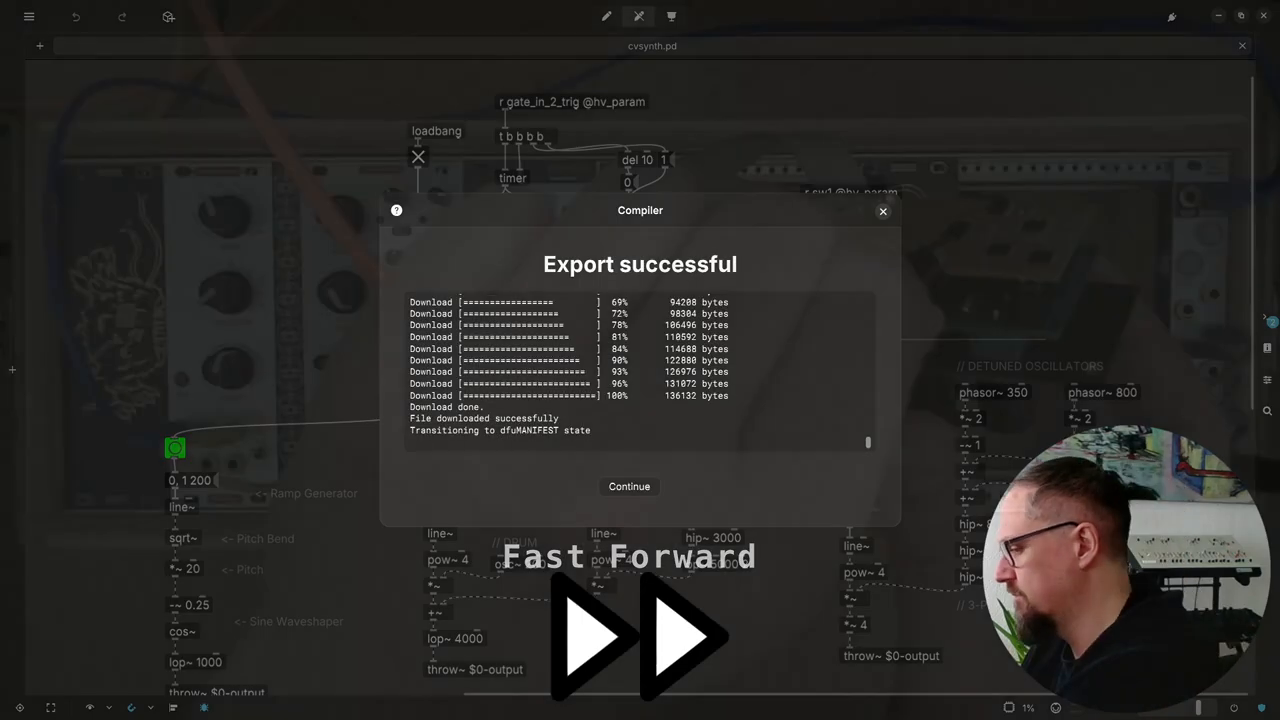
click(628, 486)
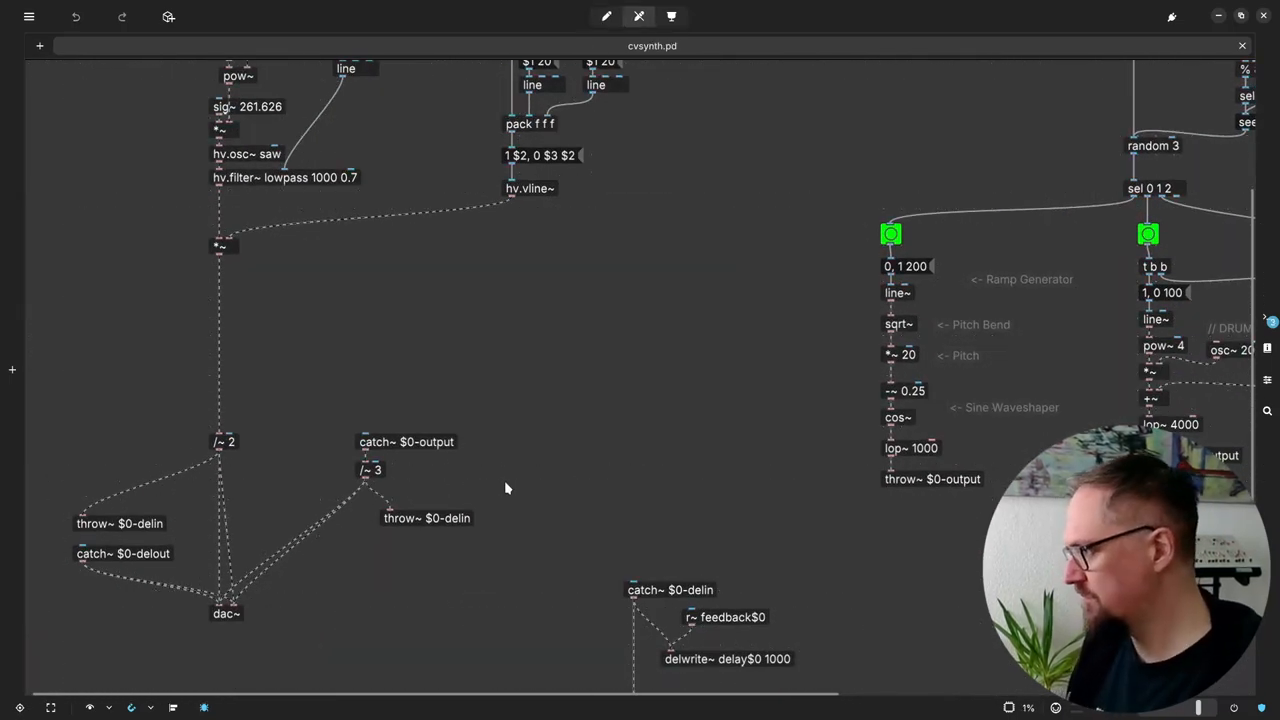
- Start a fresh export via Compile... from the main menu
click(28, 16)
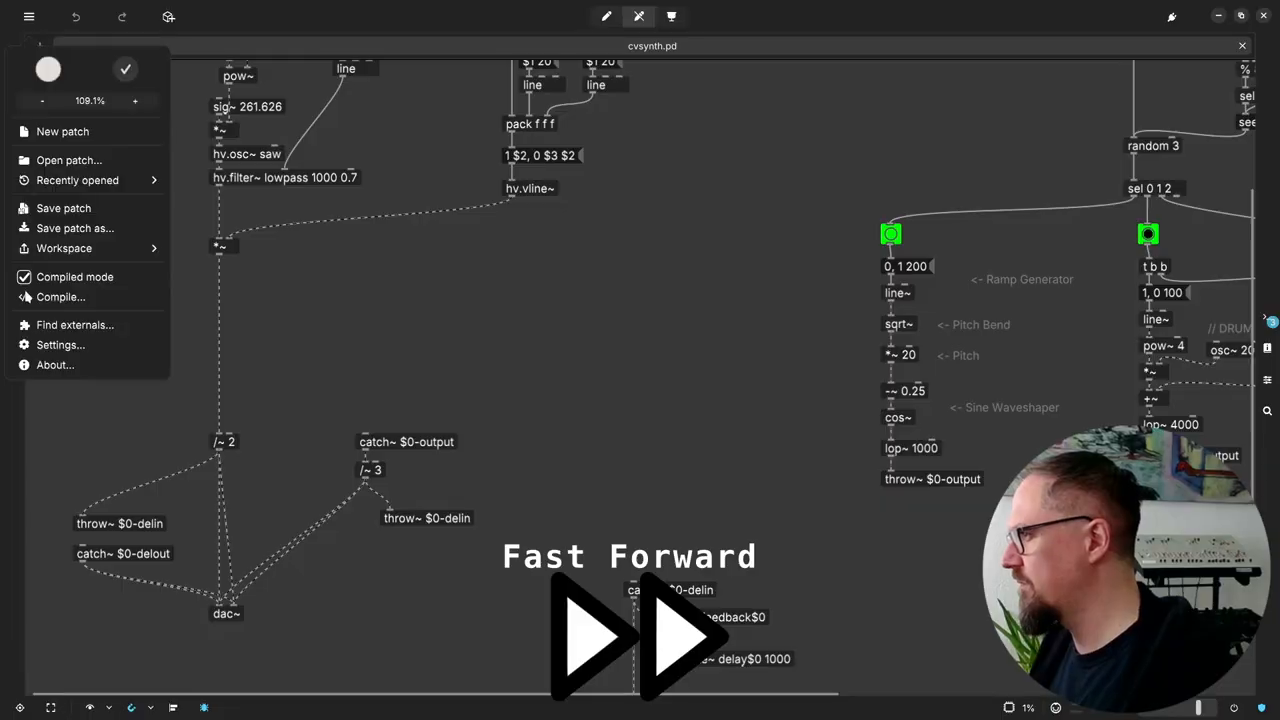
click(60, 296)
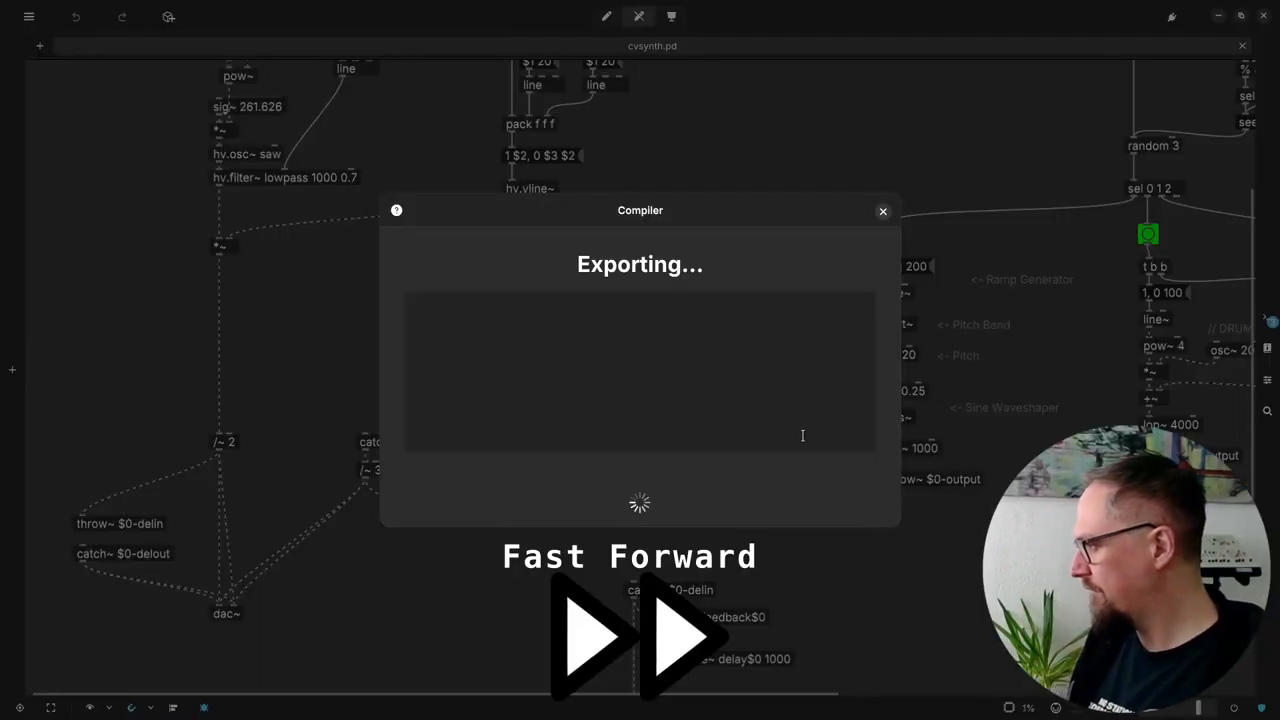